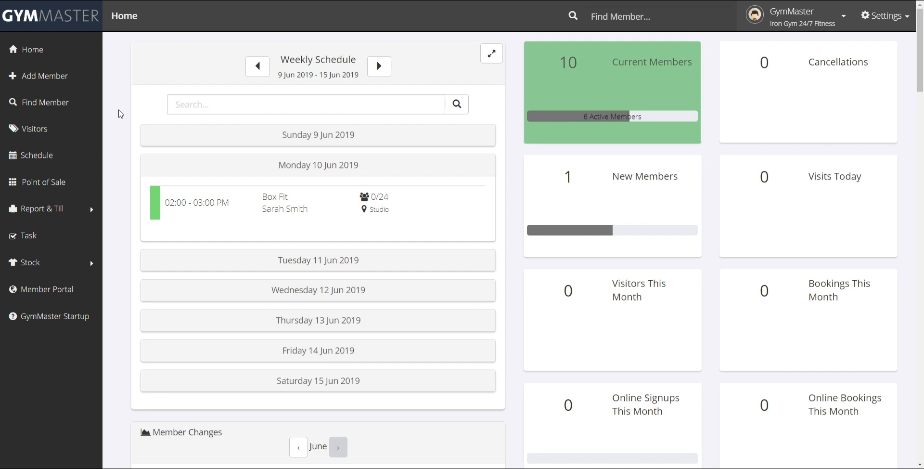
Find member John Doe (#5009) and open his record
click(44, 102)
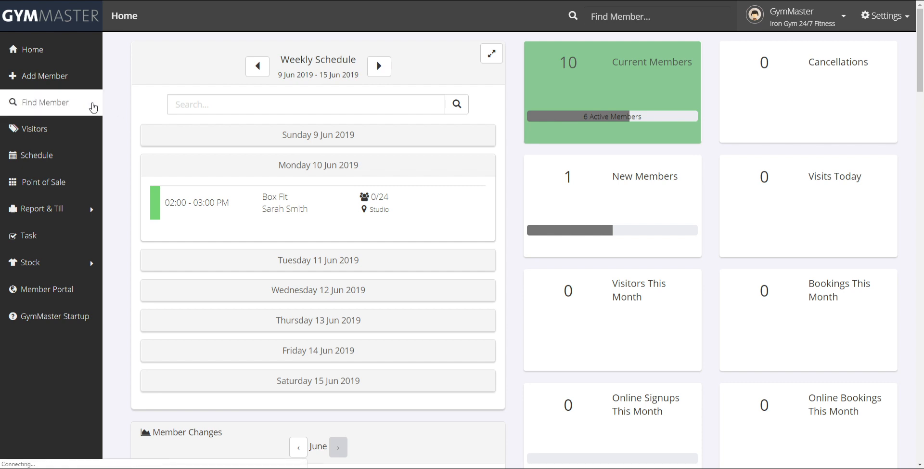
click(45, 102)
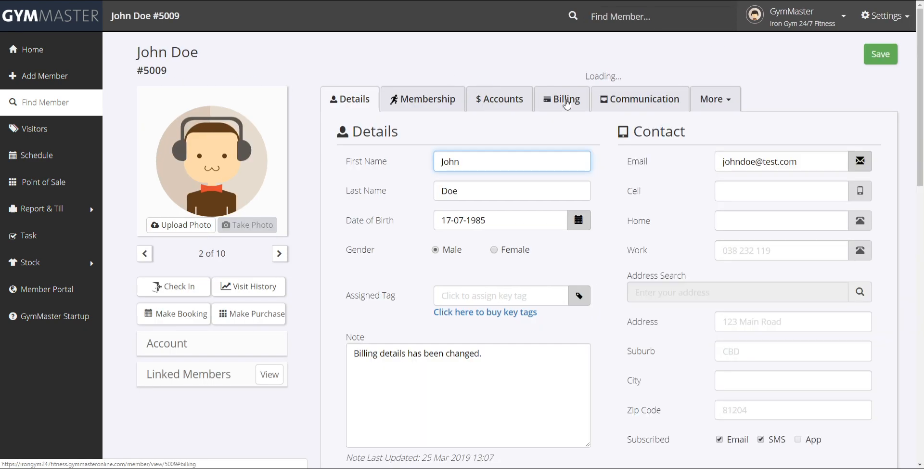
click(565, 99)
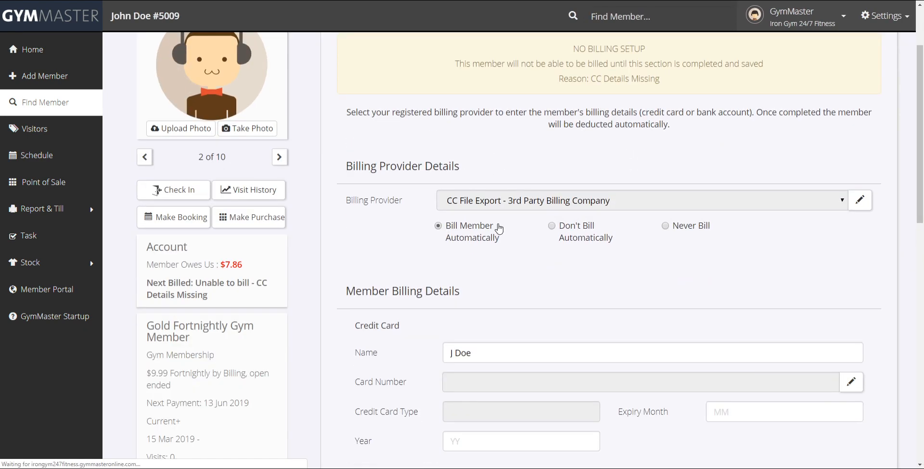
scroll(down, 3)
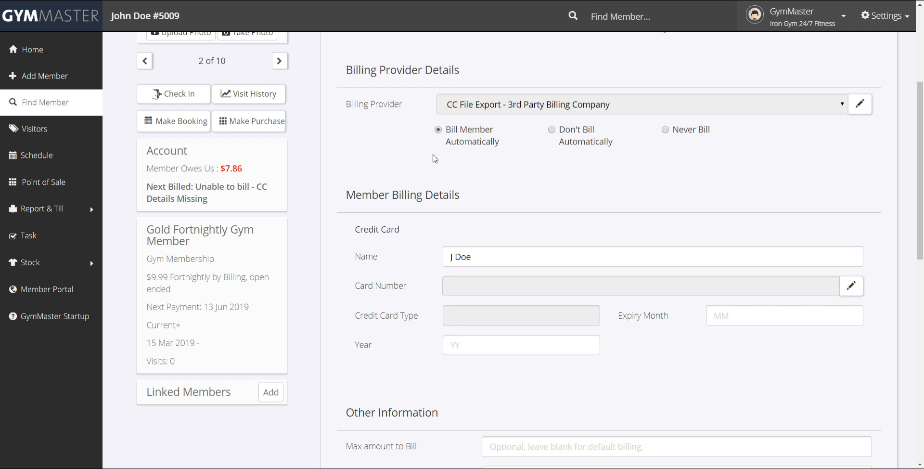
mouse_move(434, 155)
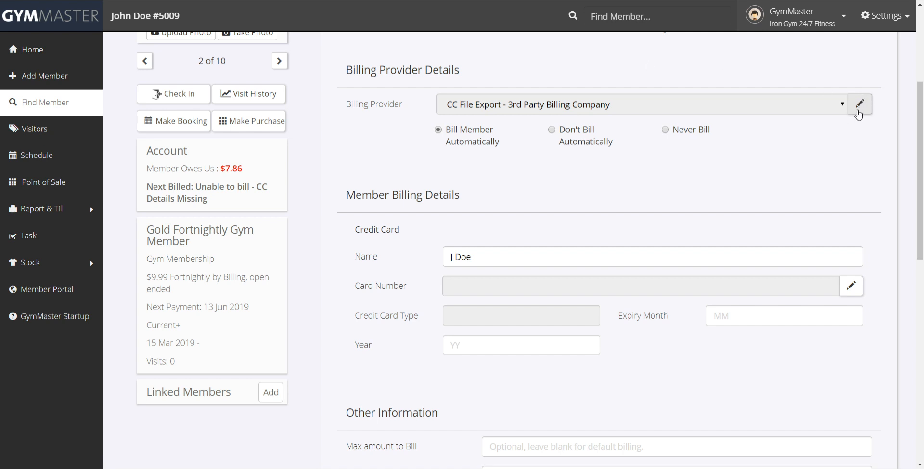
click(640, 104)
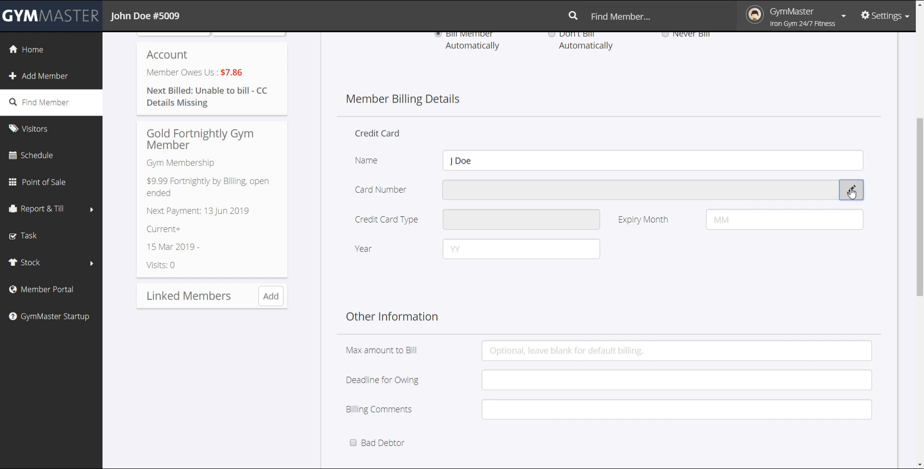
text(4111111111111111)
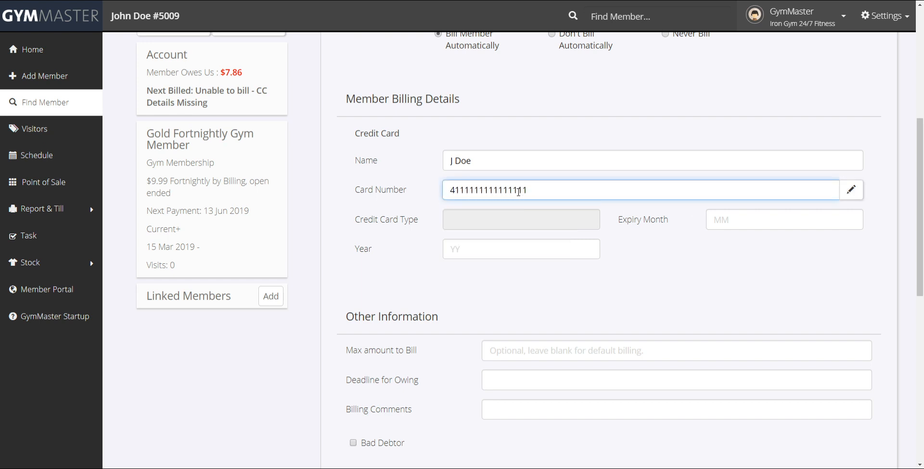
Set the card expiry to month 4 and year 12
click(784, 219)
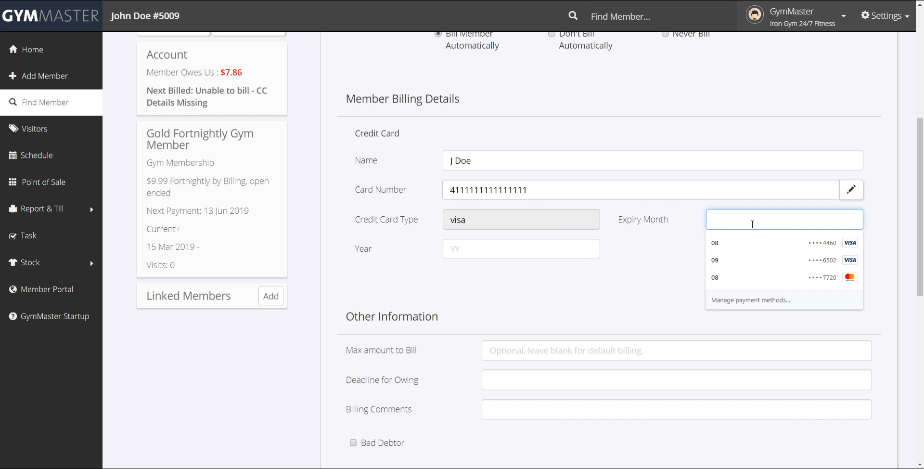
text(4)
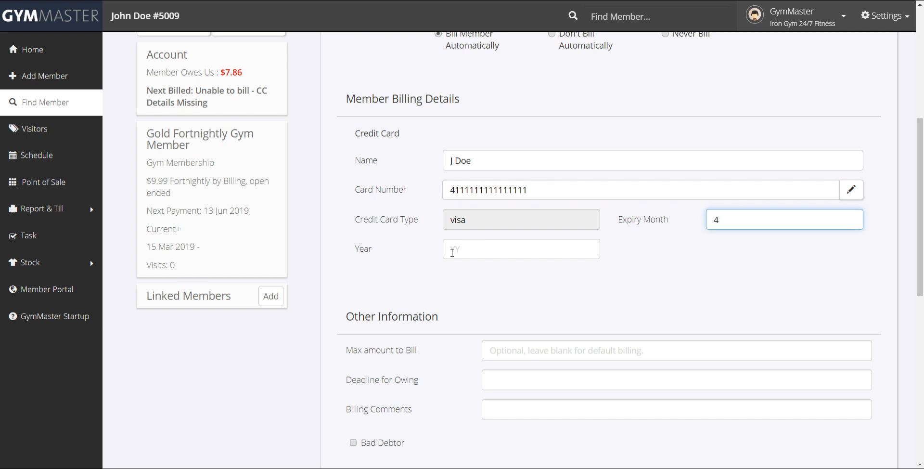
text(12)
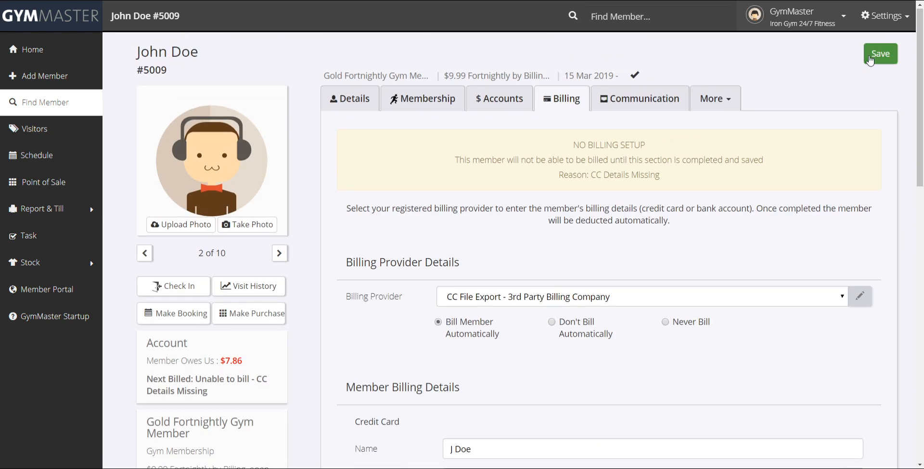
Save the card details and return to the Billing tab, now billing $17.85 on 13 June
click(879, 54)
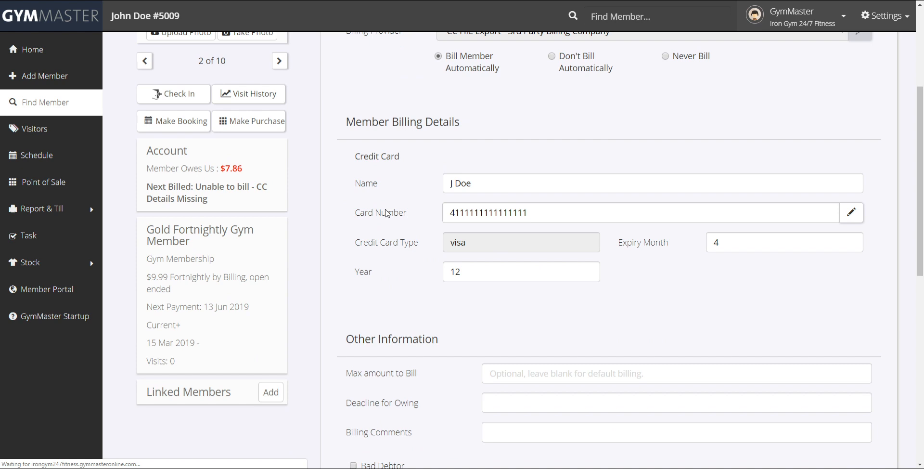
click(880, 98)
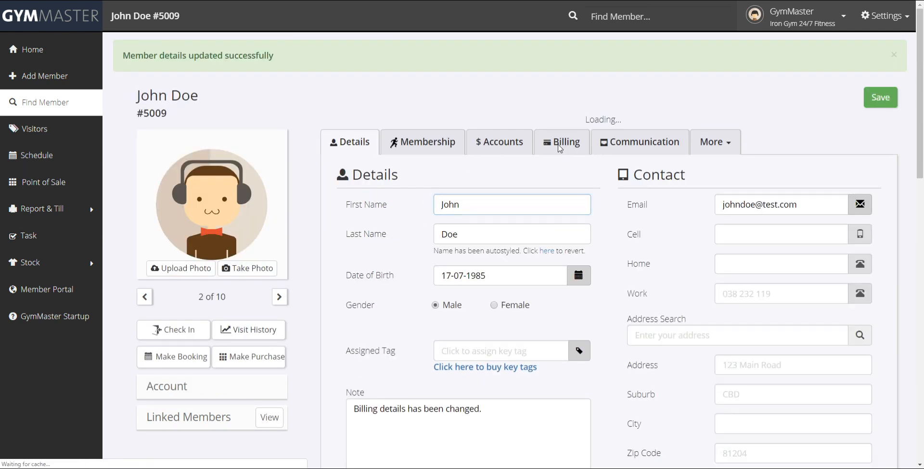
click(560, 142)
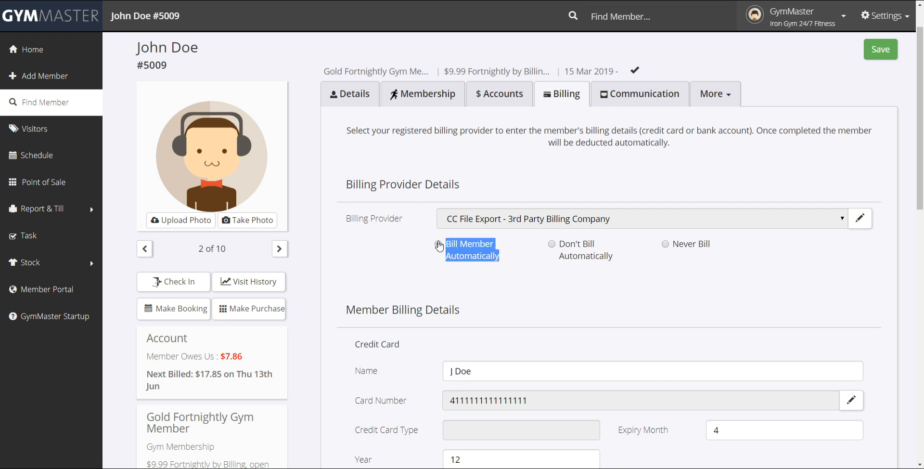
click(438, 243)
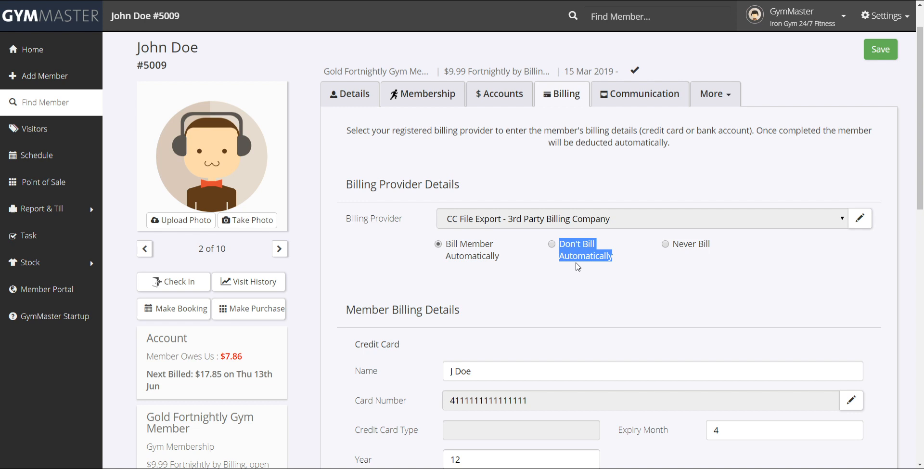
mouse_move(714, 247)
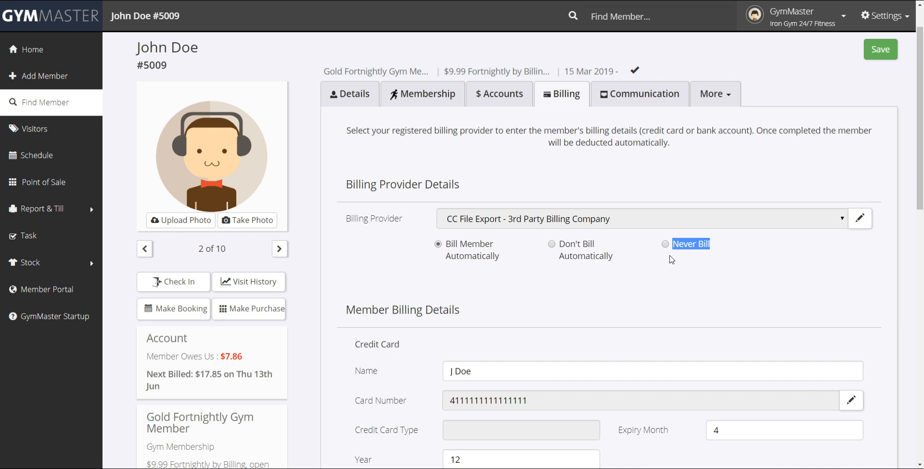
mouse_move(551, 285)
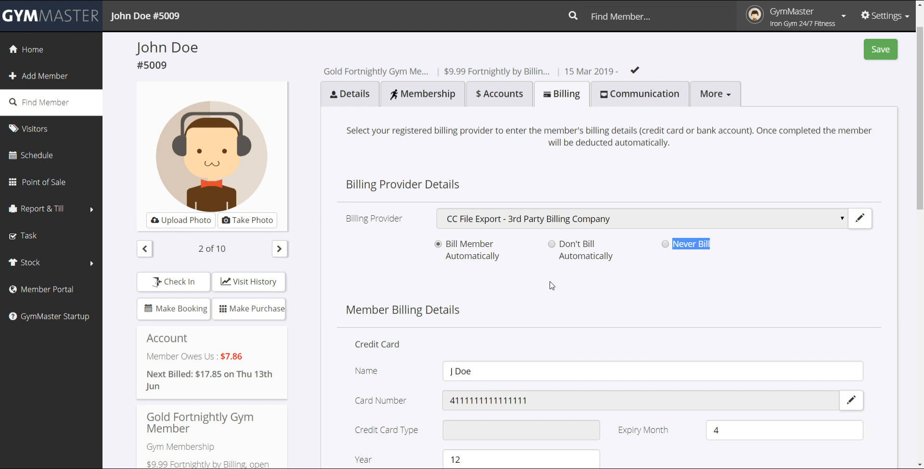
mouse_move(530, 416)
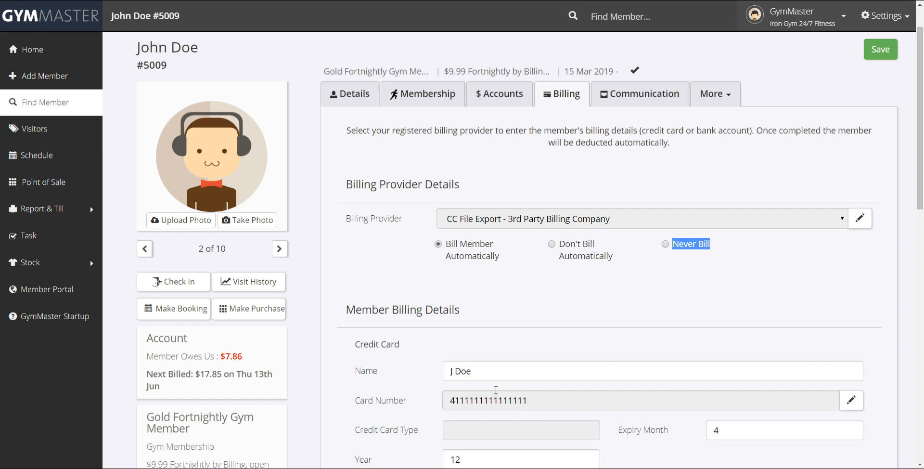
mouse_move(561, 314)
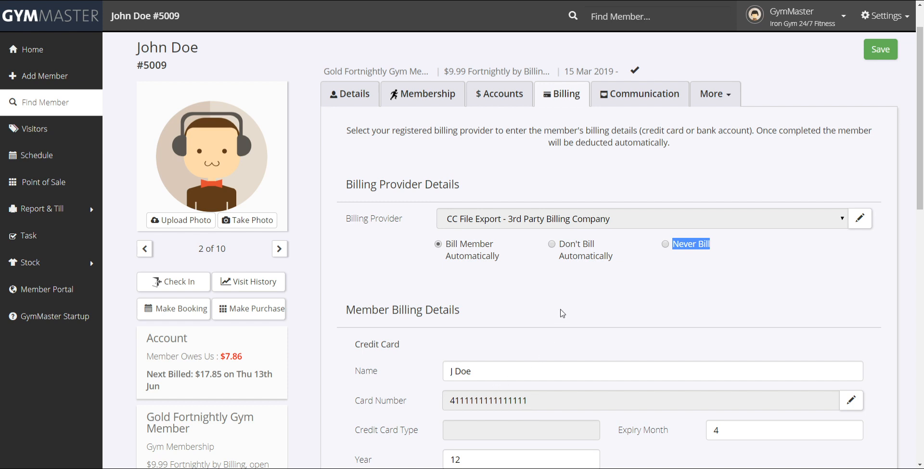
Set Max amount to Bill to 30
scroll(down, 3)
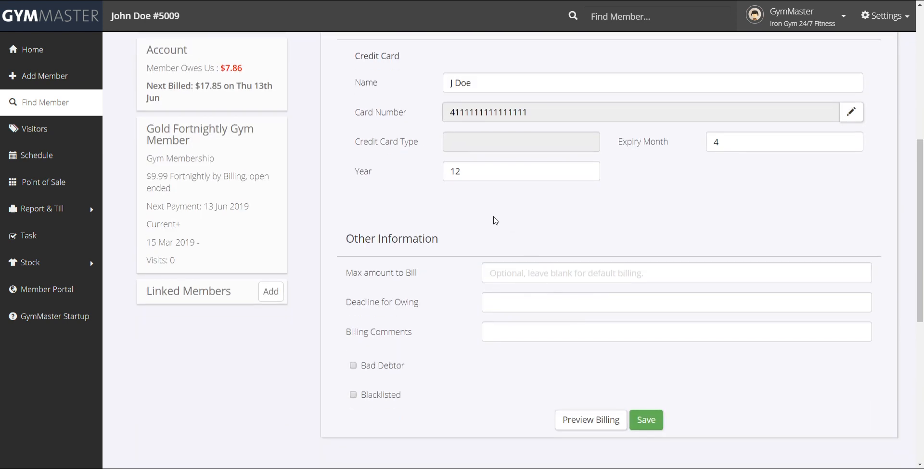
click(676, 272)
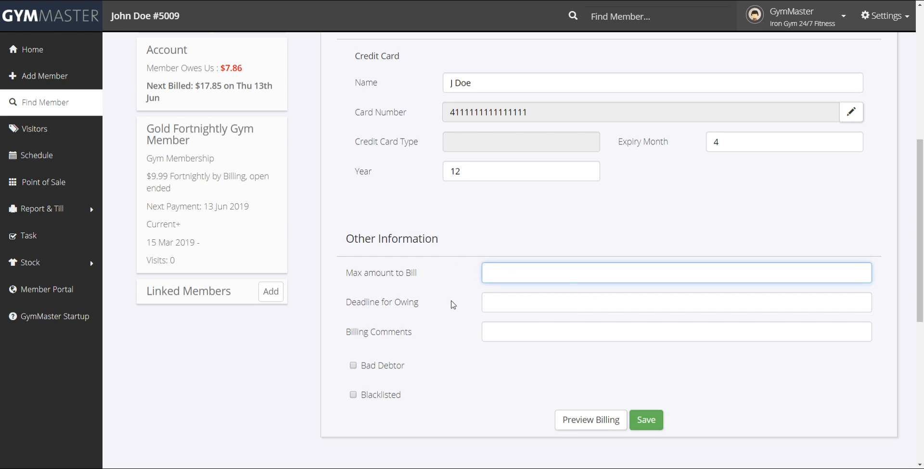
mouse_move(459, 317)
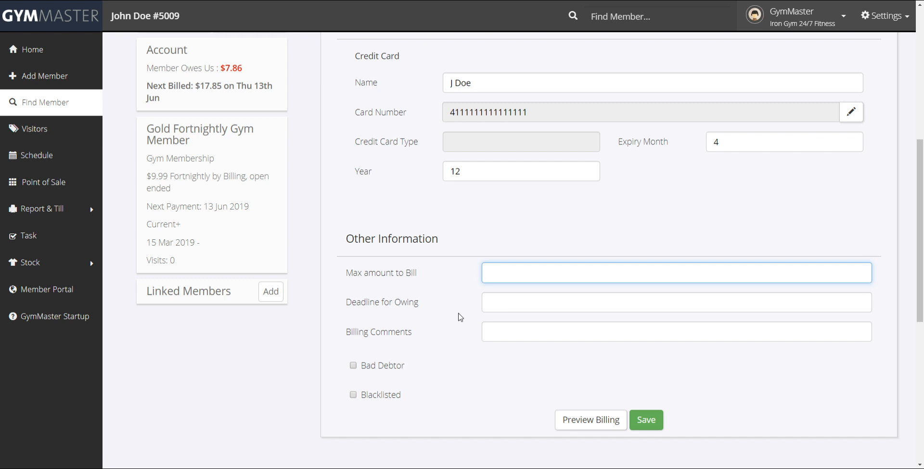
text(30)
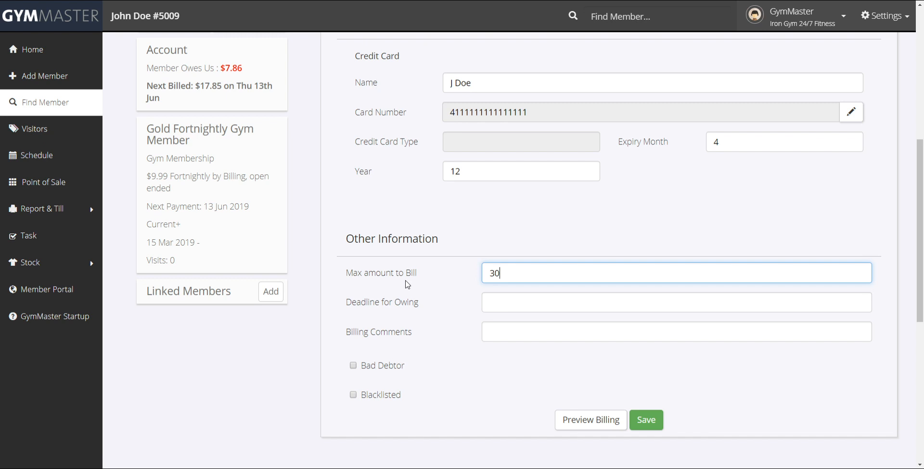
mouse_move(328, 335)
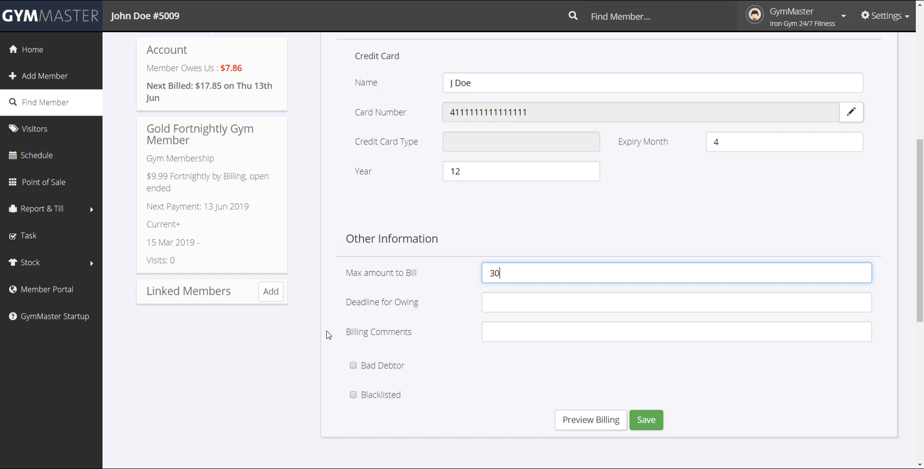
Set the Deadline for Owing to 30 July 2019
click(675, 302)
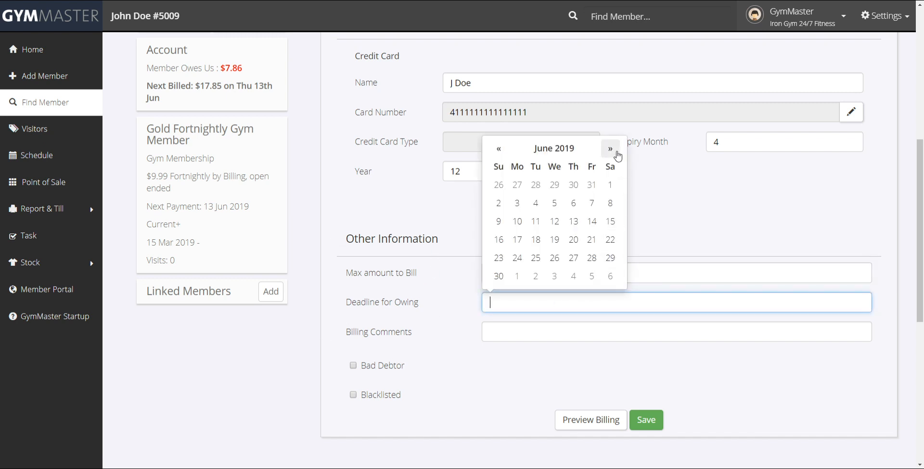
click(610, 148)
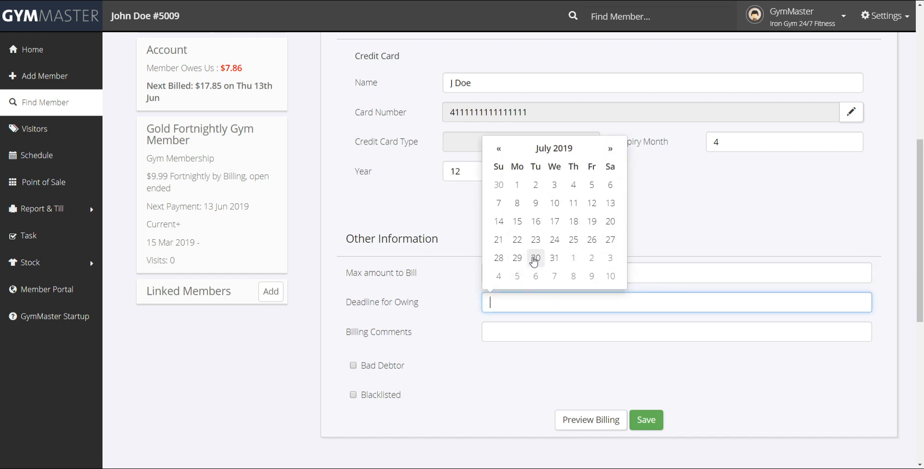
click(535, 258)
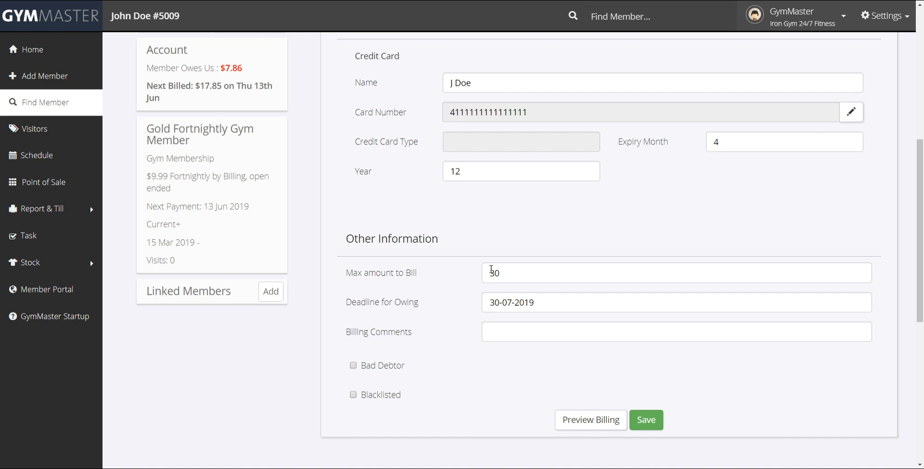
mouse_move(497, 340)
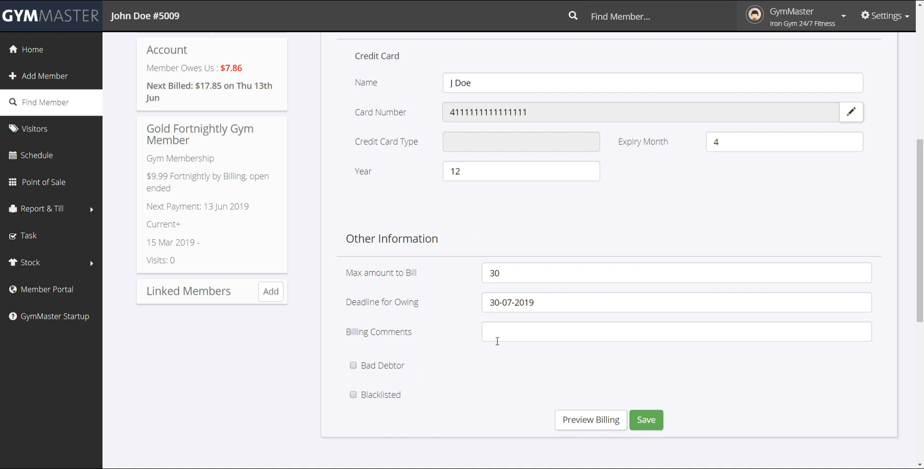
Keep Bad Debtor and Blacklisted unchecked and save the $30 cap and 30-07-2019 deadline
click(676, 330)
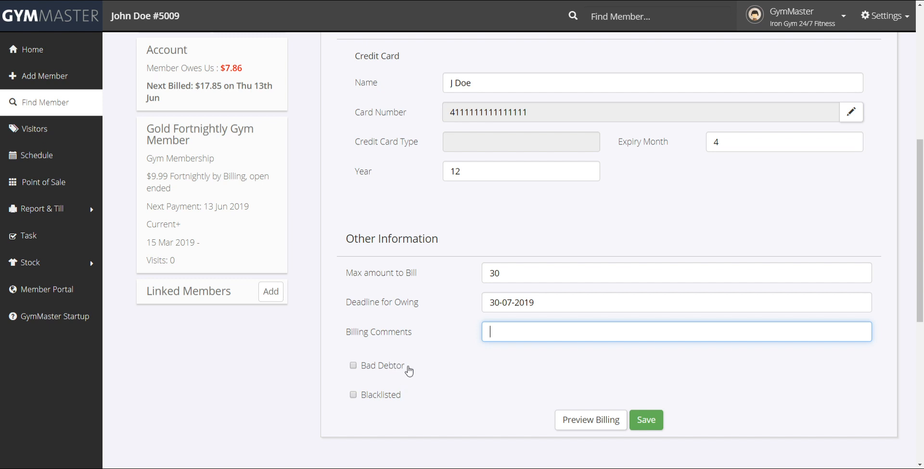
double_click(382, 365)
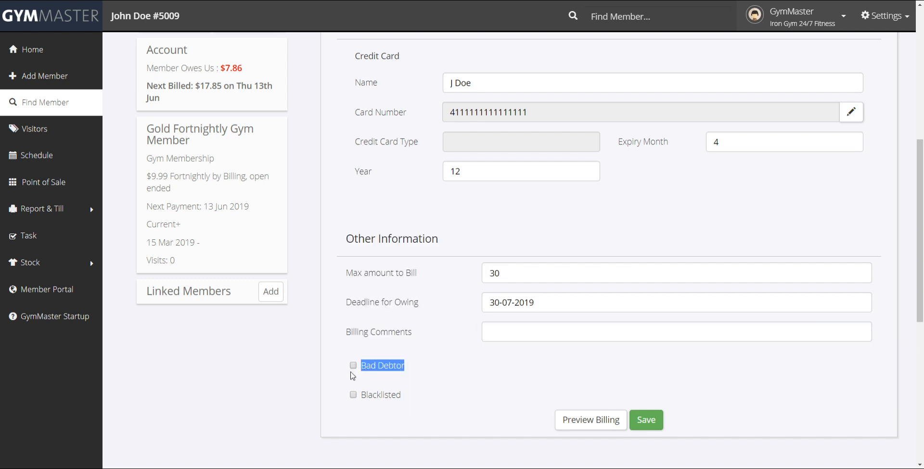
mouse_move(401, 398)
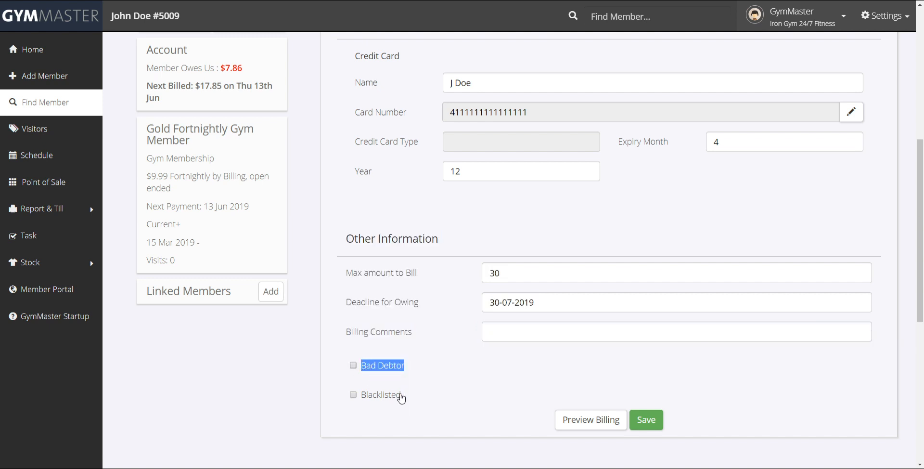
double_click(381, 395)
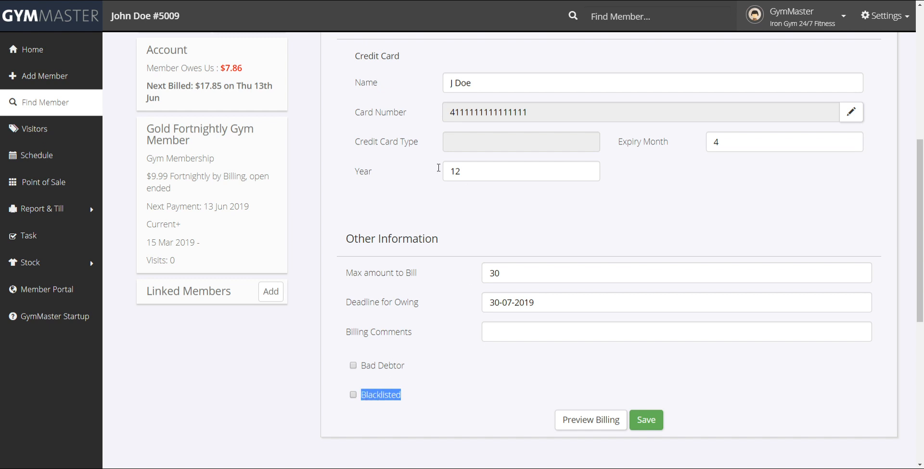
mouse_move(448, 339)
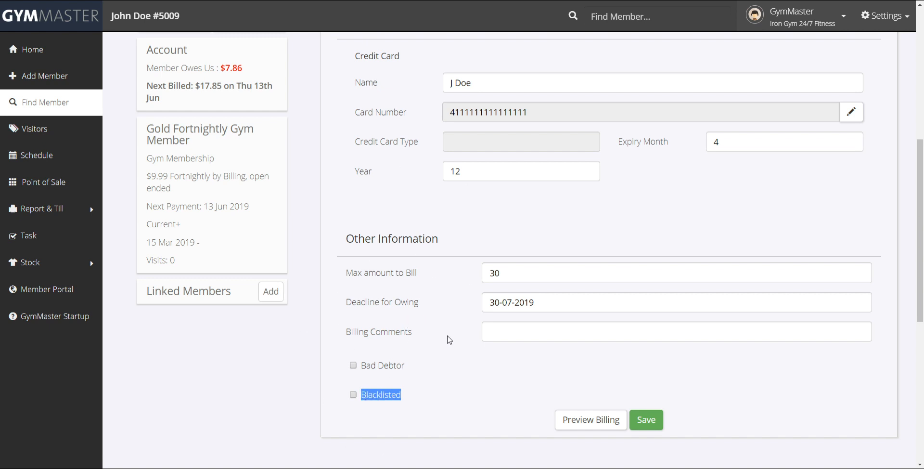
click(646, 419)
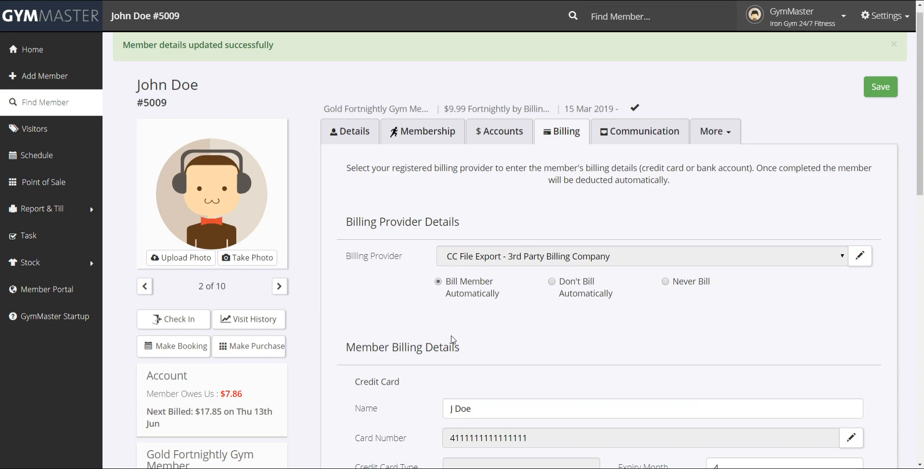
scroll(down, 3)
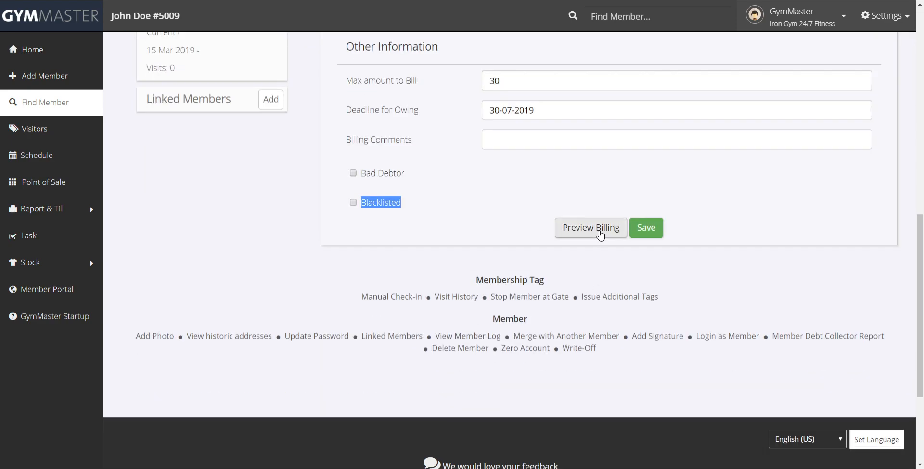
click(590, 228)
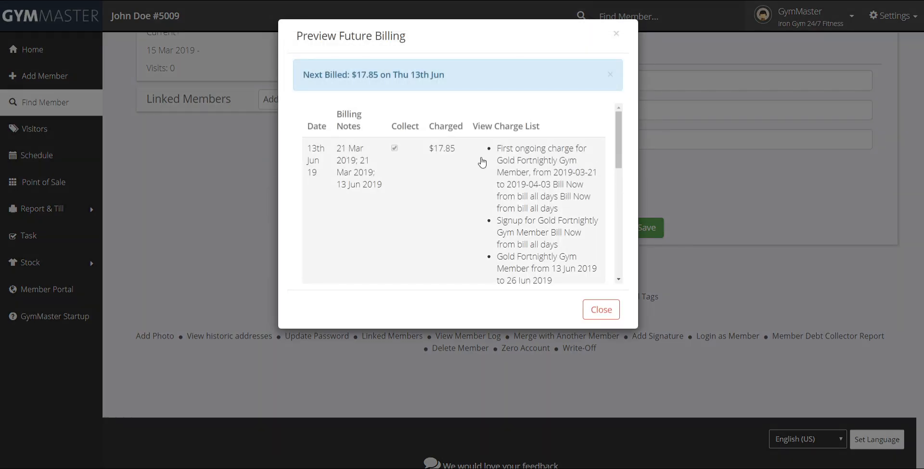
scroll(down, 3)
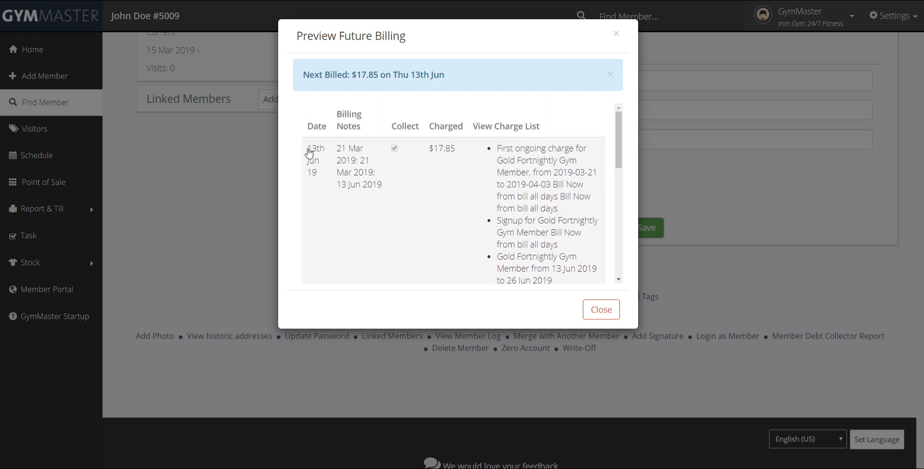
mouse_move(452, 156)
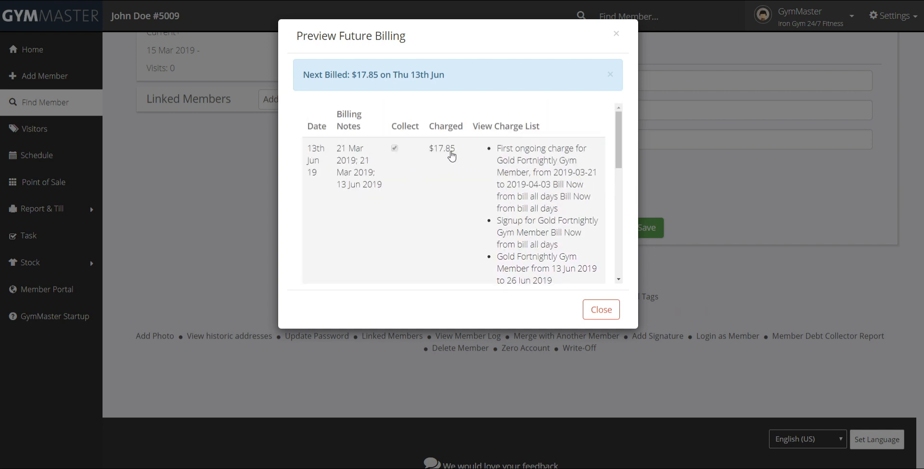
scroll(down, 3)
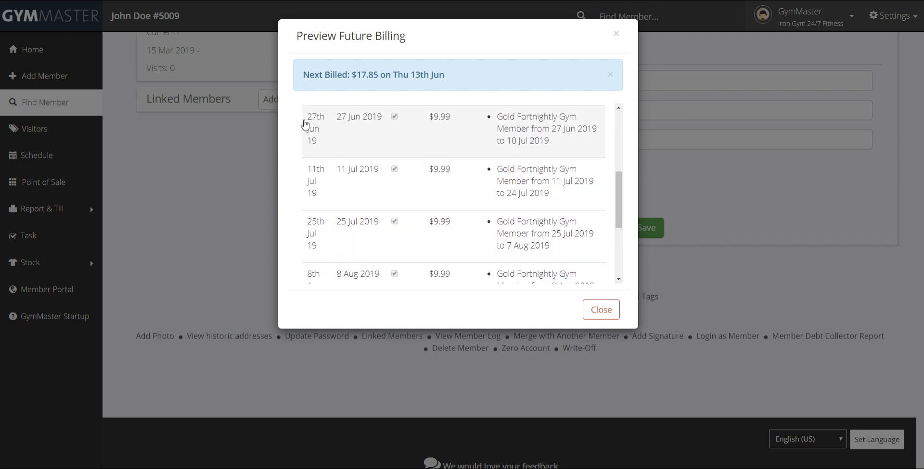
mouse_move(600, 309)
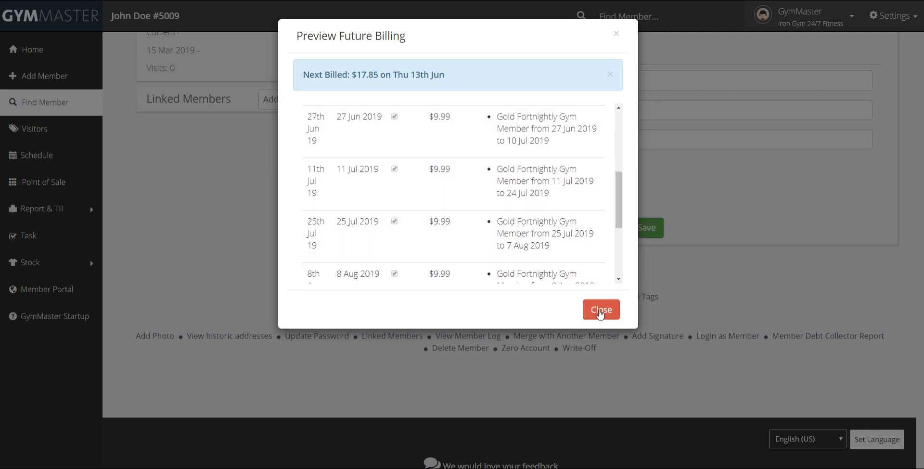
click(601, 309)
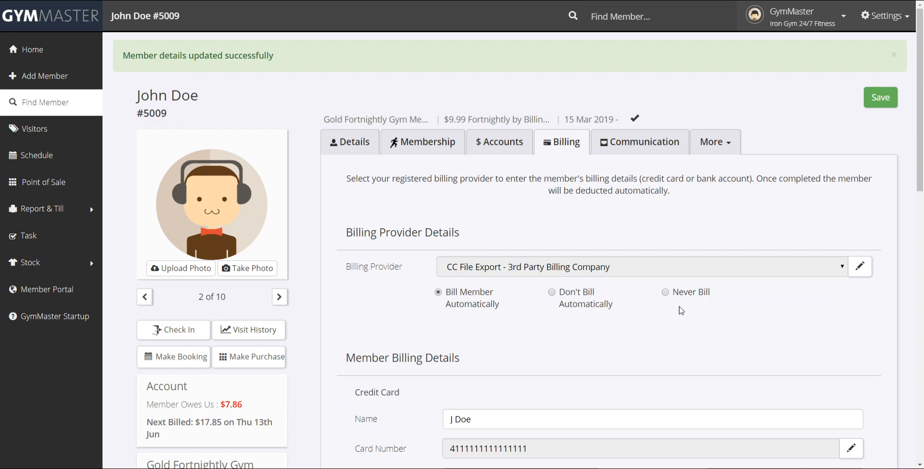